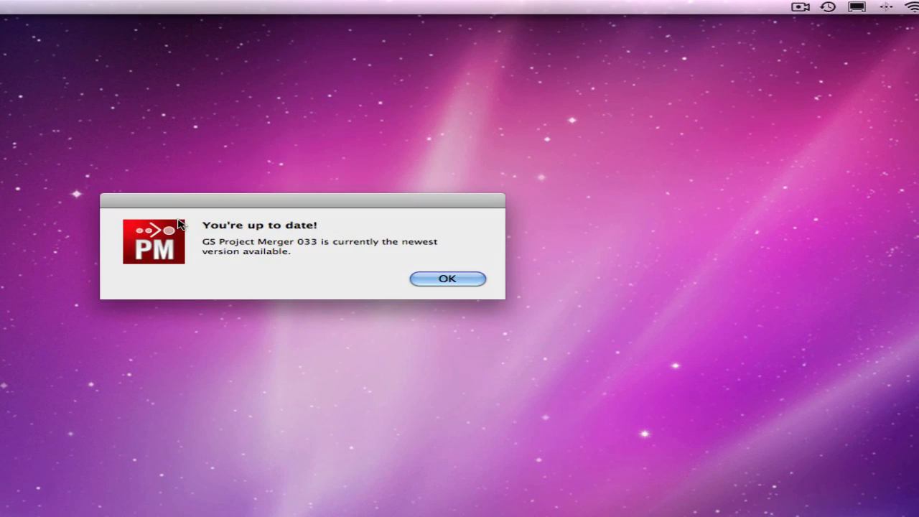
{"action": "mouse_move", "coordinate": [388, 265]}
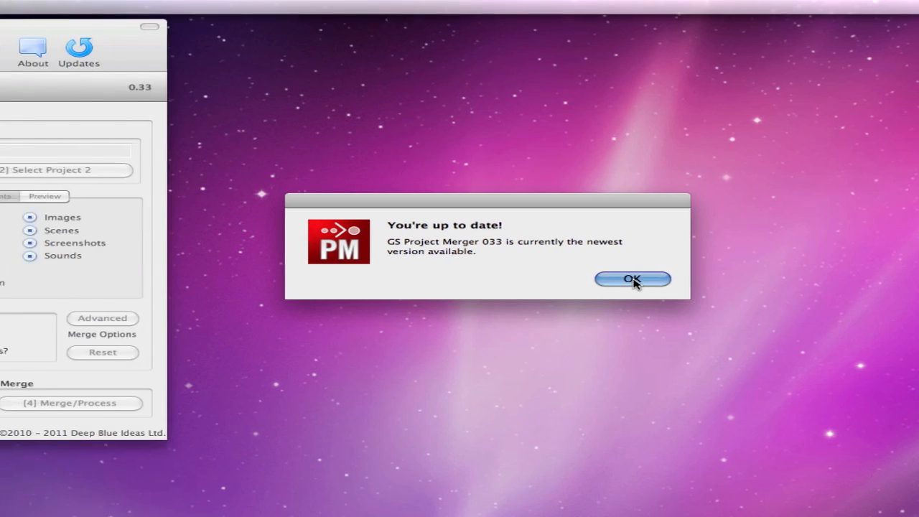
Dismiss the 'You're up to date!' notice to reach the empty merger window
{"action": "left_click", "coordinate": [631, 279]}
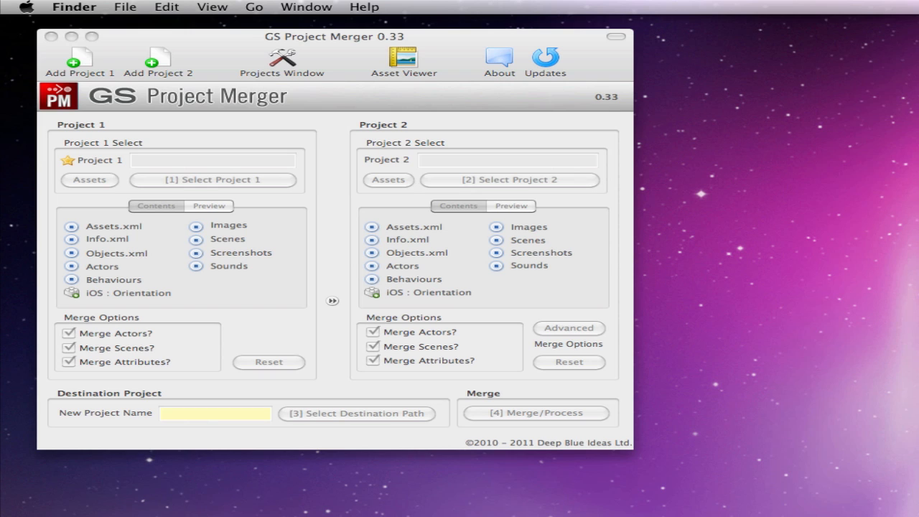
Load Angry Birds and ArcticRunTemplate, enable renaming of duplicate images, sounds and scene names, then merge
{"action": "left_click", "coordinate": [213, 180]}
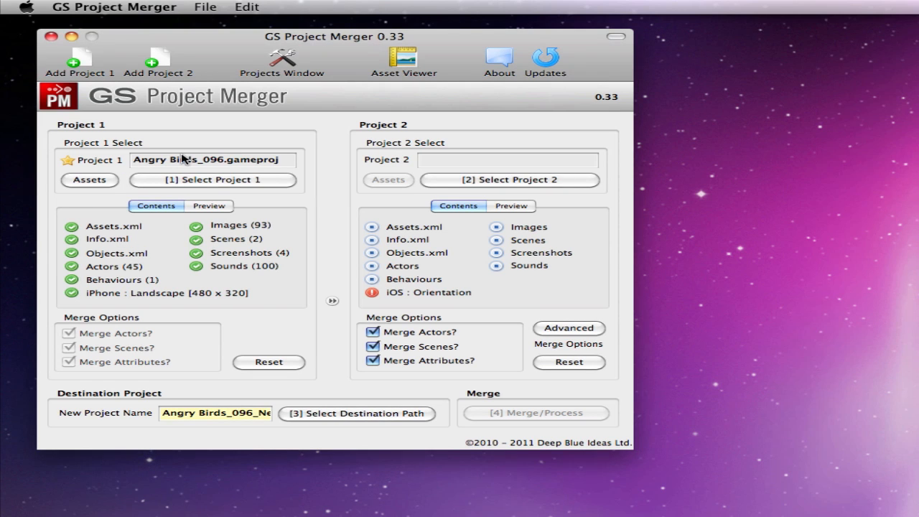
{"action": "mouse_move", "coordinate": [184, 159]}
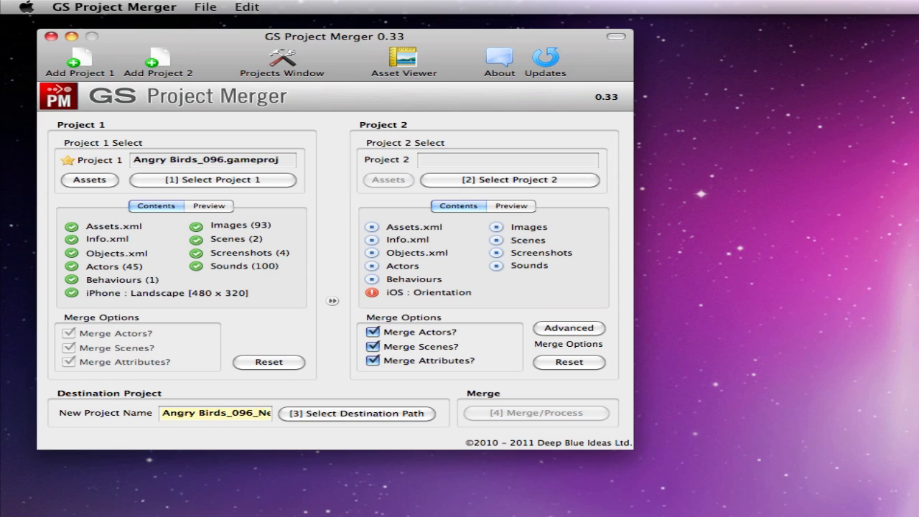
{"action": "left_click", "coordinate": [508, 180]}
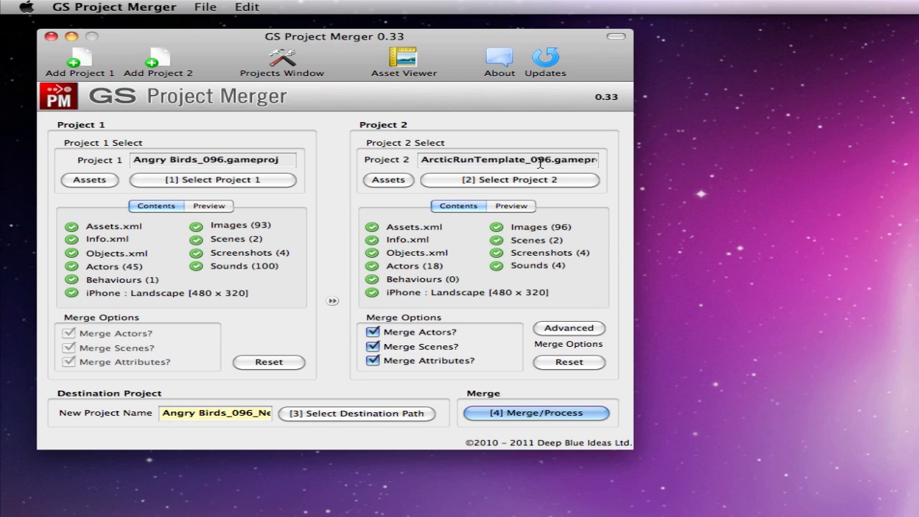
{"action": "mouse_move", "coordinate": [567, 334]}
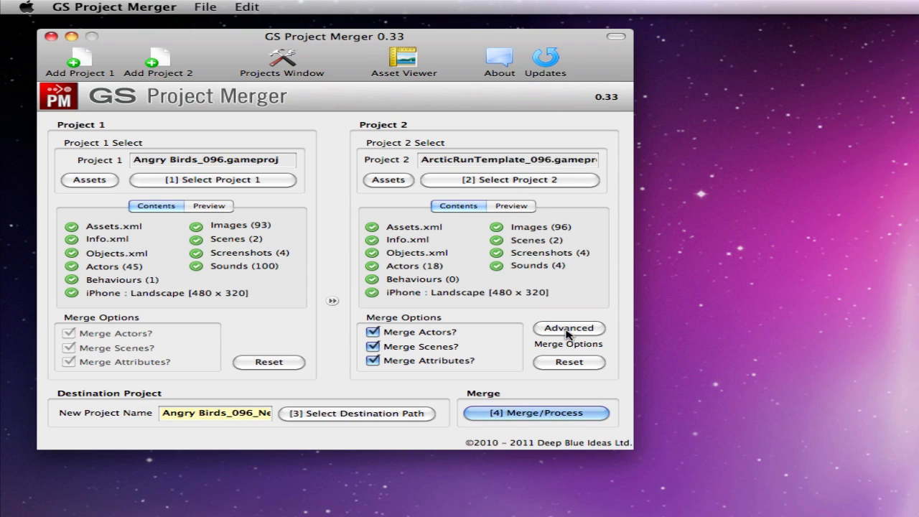
{"action": "left_click", "coordinate": [568, 327]}
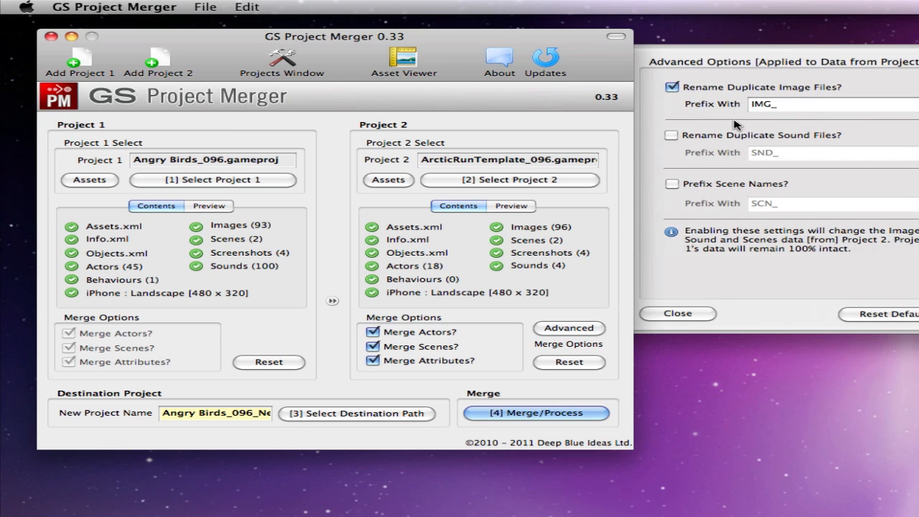
{"action": "left_click", "coordinate": [672, 184]}
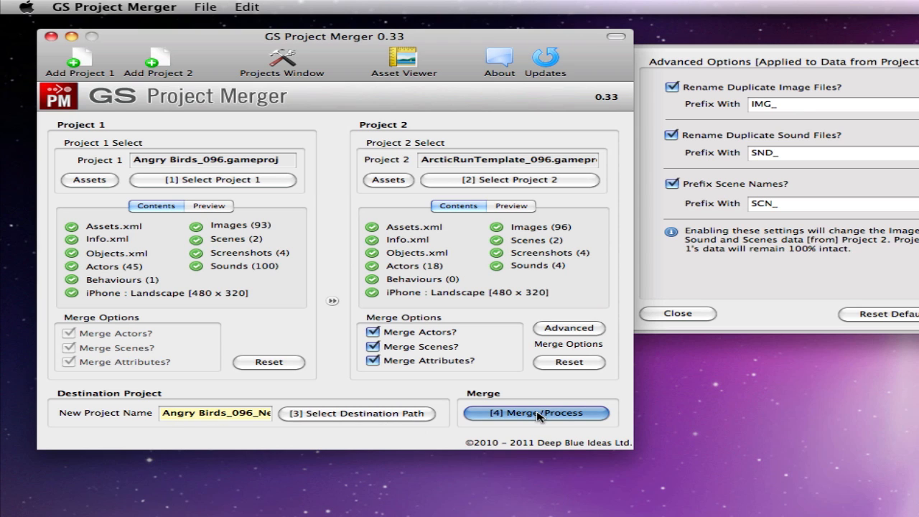
{"action": "left_click", "coordinate": [535, 414]}
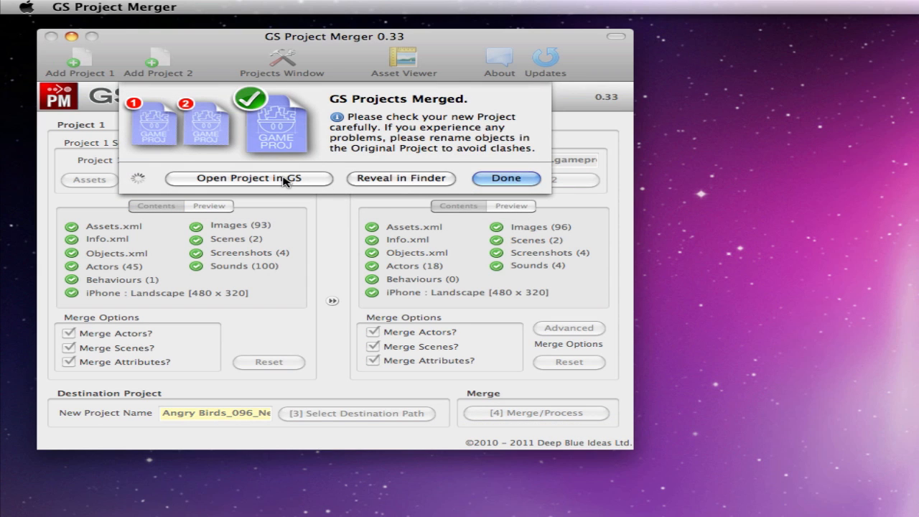
Open the merged project in GameSalad and start its preview
{"action": "left_click", "coordinate": [248, 178]}
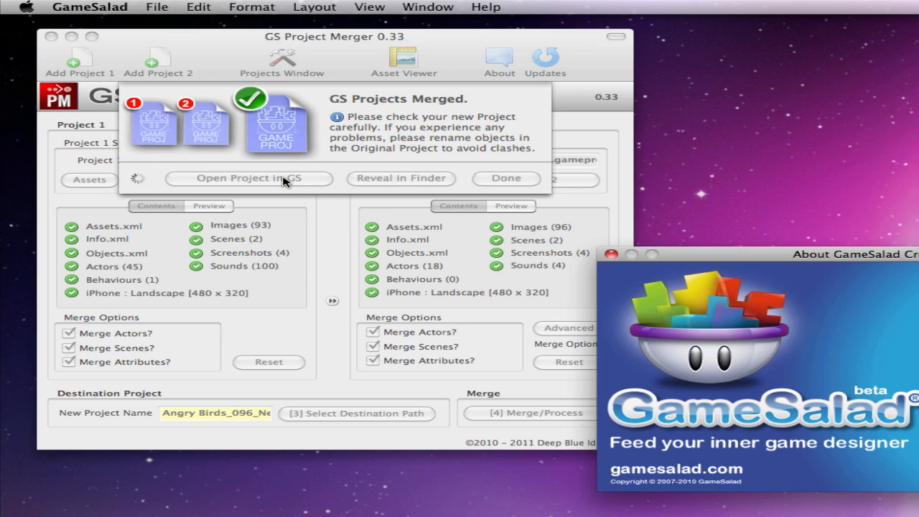
{"action": "left_click", "coordinate": [248, 178]}
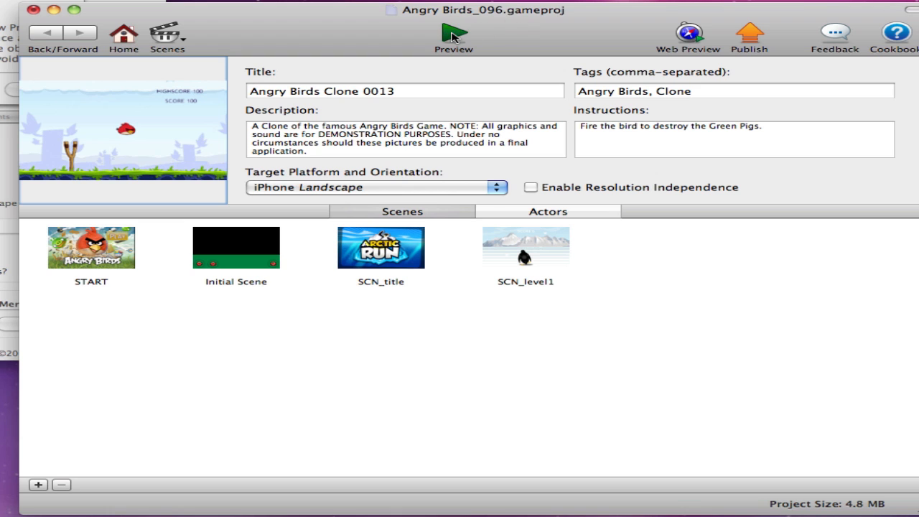
{"action": "left_click", "coordinate": [453, 34]}
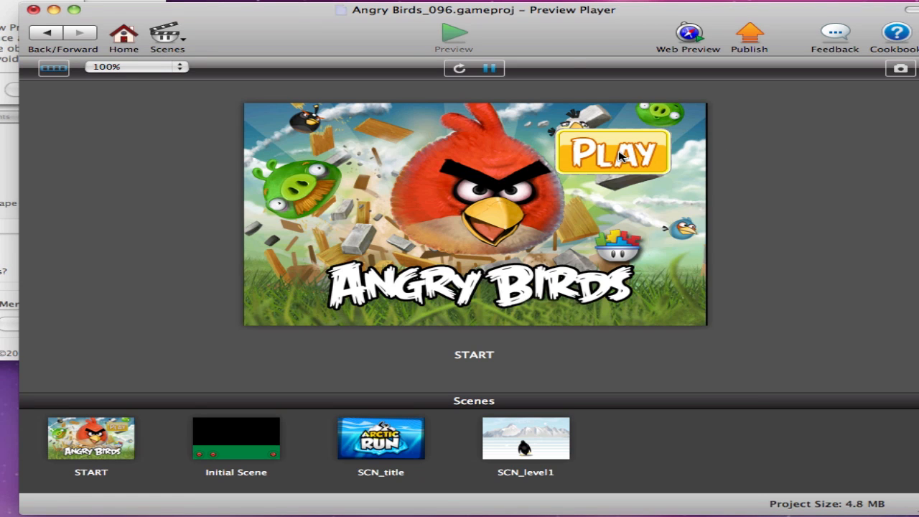
Play past the Angry Birds title, preview SCN_level1, then return to the project overview
{"action": "left_click", "coordinate": [611, 152]}
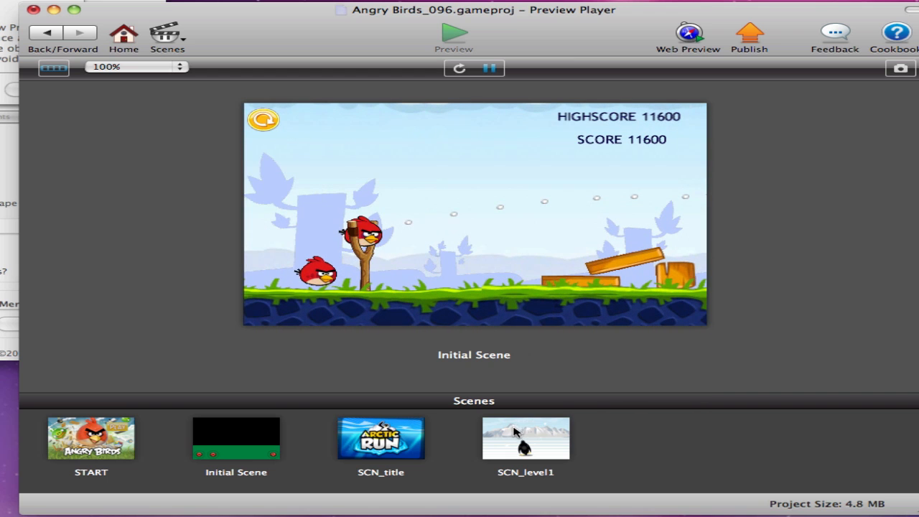
{"action": "left_click", "coordinate": [525, 437]}
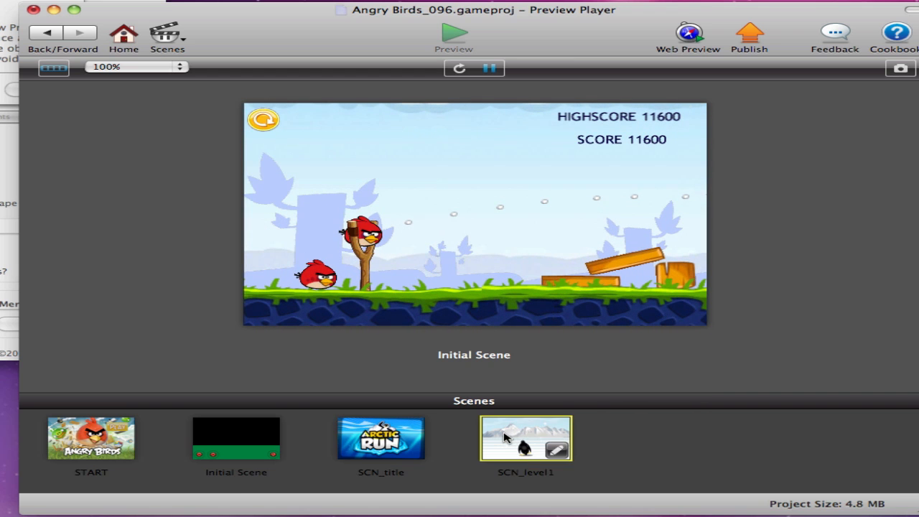
{"action": "mouse_move", "coordinate": [511, 428]}
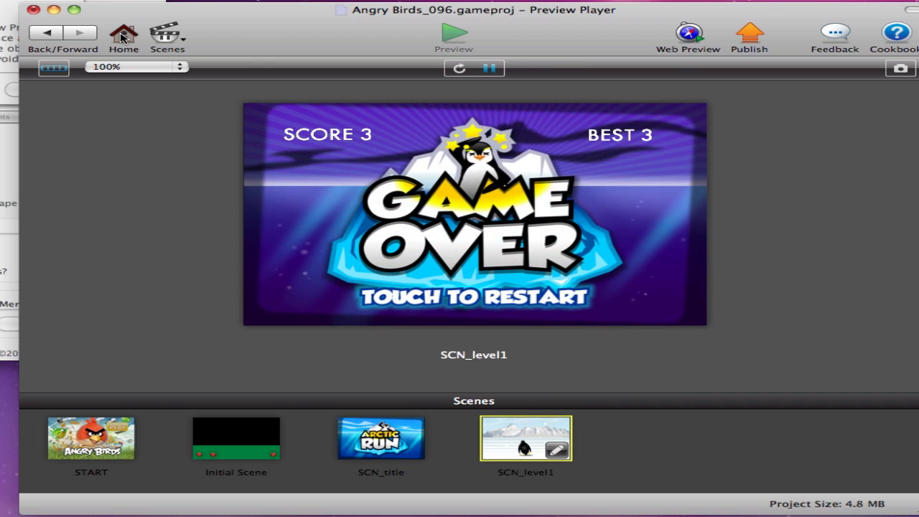
{"action": "left_click", "coordinate": [123, 36]}
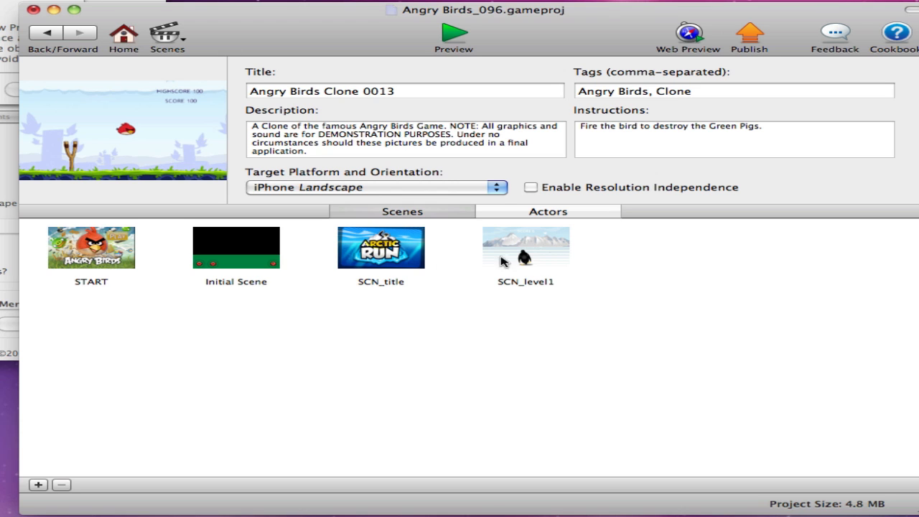
Open the SCN_level1 scene and view the Fish actor's behaviours
{"action": "left_click", "coordinate": [526, 247]}
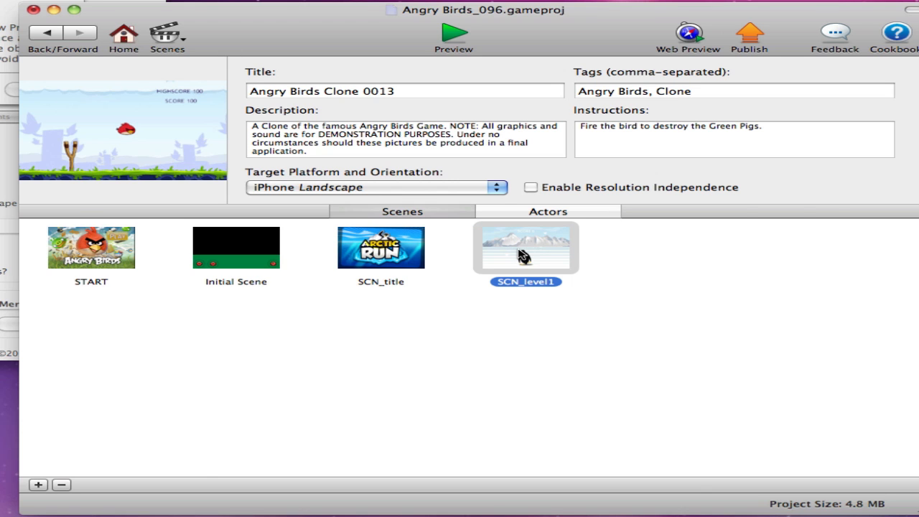
{"action": "double_click", "coordinate": [525, 247]}
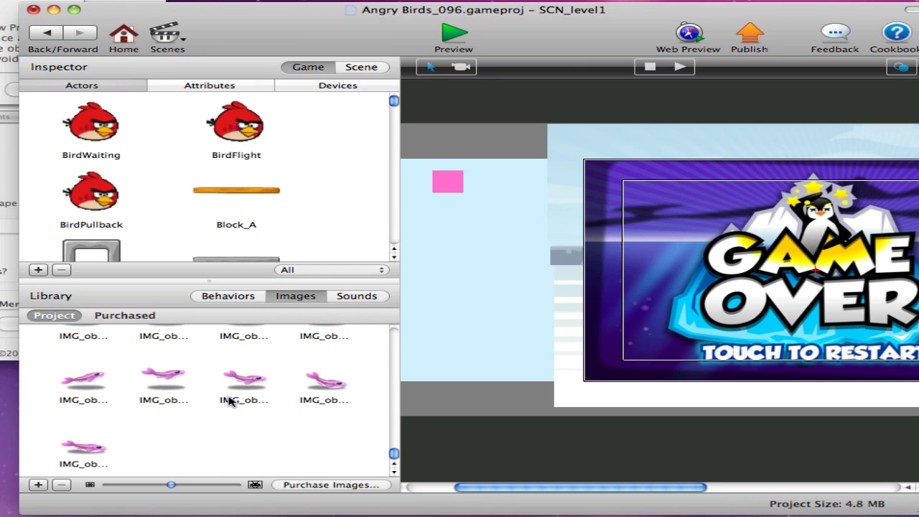
{"action": "scroll", "scroll_direction": "down", "scroll_amount": 3}
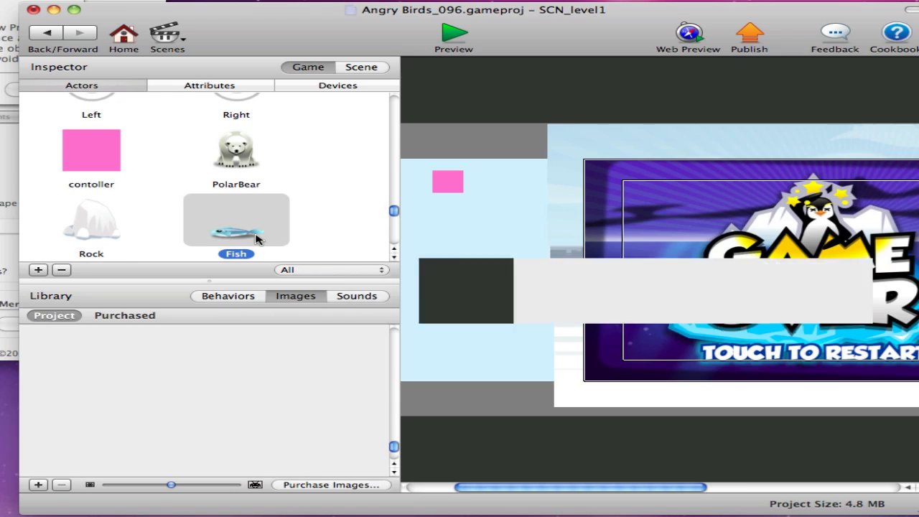
{"action": "double_click", "coordinate": [236, 218]}
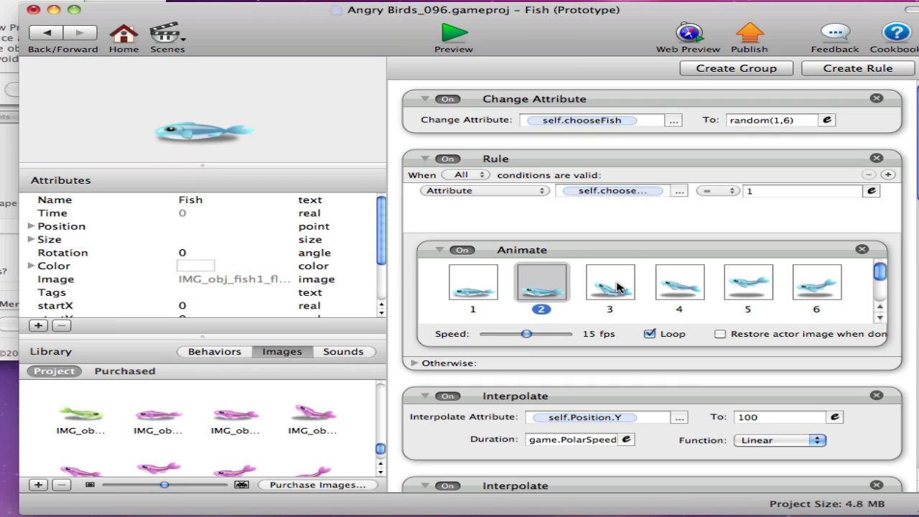
Return to the Initial Scene, preview the game, then switch back to GS Project Merger
{"action": "left_click", "coordinate": [679, 281]}
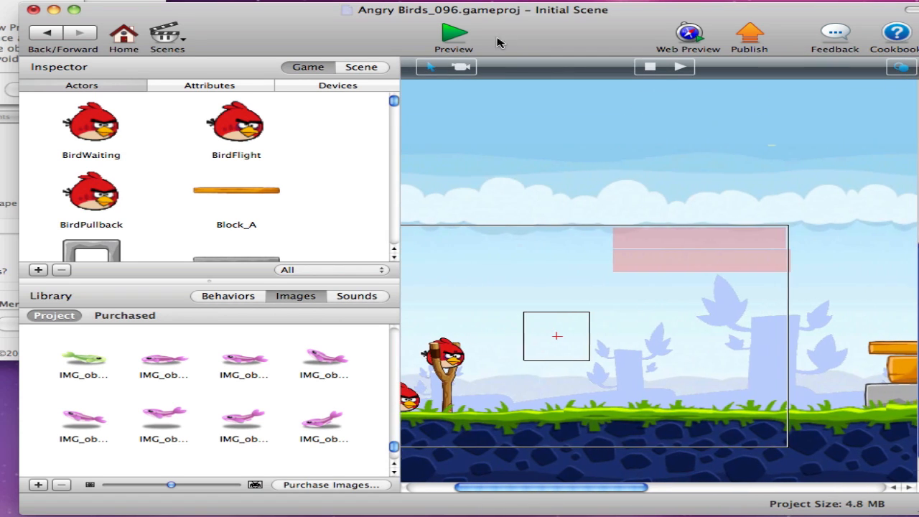
{"action": "left_click", "coordinate": [452, 31]}
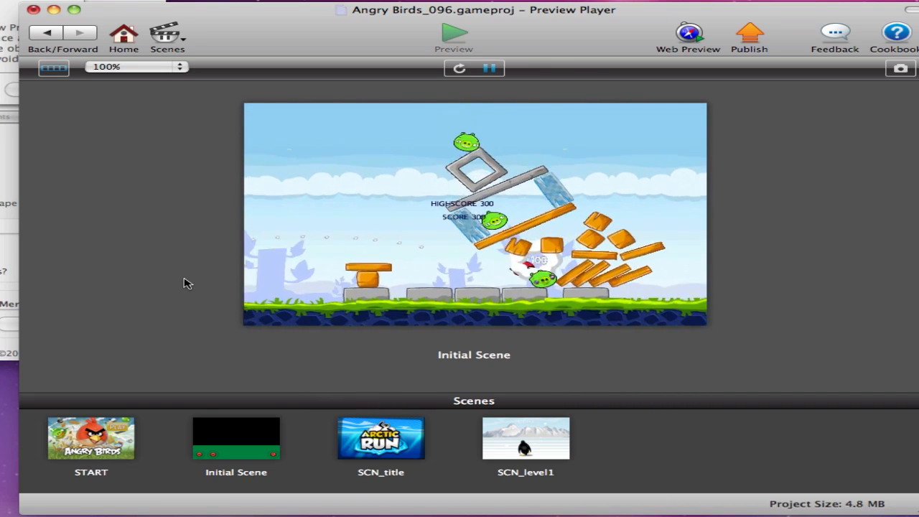
{"action": "left_click", "coordinate": [124, 35]}
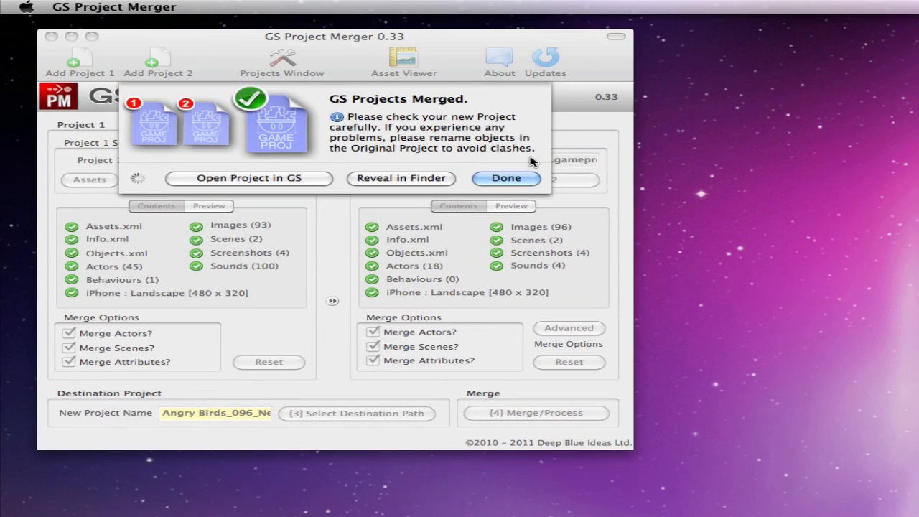
Dismiss the merge notice and load an older project, triggering the GameSalad 0.9.0 version warning
{"action": "left_click", "coordinate": [506, 178]}
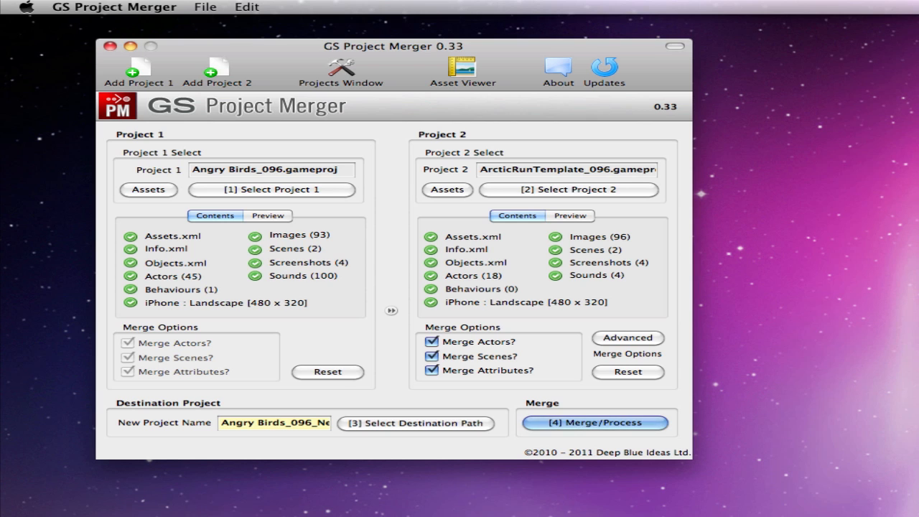
{"action": "left_click", "coordinate": [594, 422]}
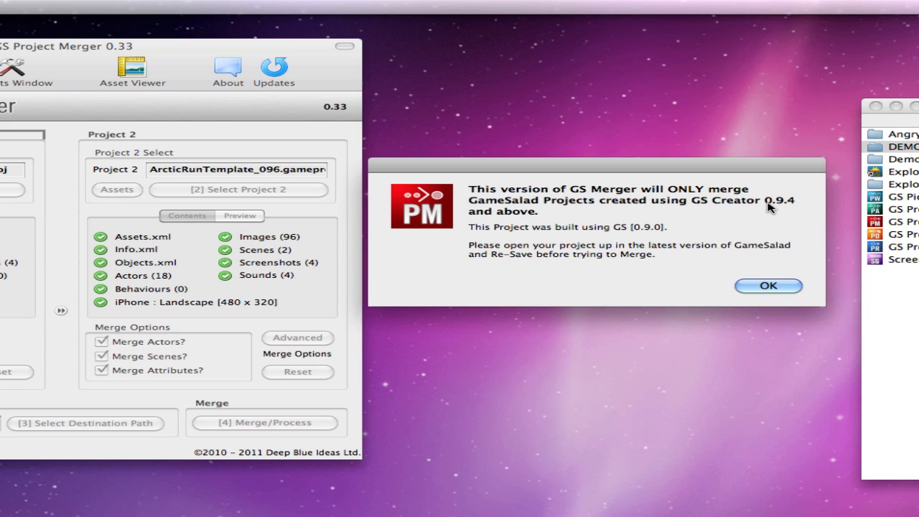
{"action": "mouse_move", "coordinate": [856, 296]}
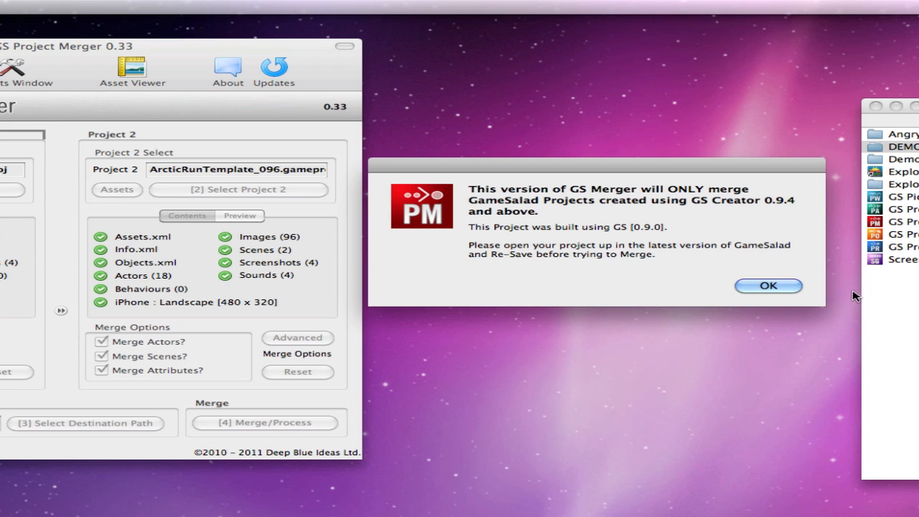
Acknowledge the warning and re-save Geo War Simulator with '_09' appended in DEMO GS Files
{"action": "left_click", "coordinate": [767, 286]}
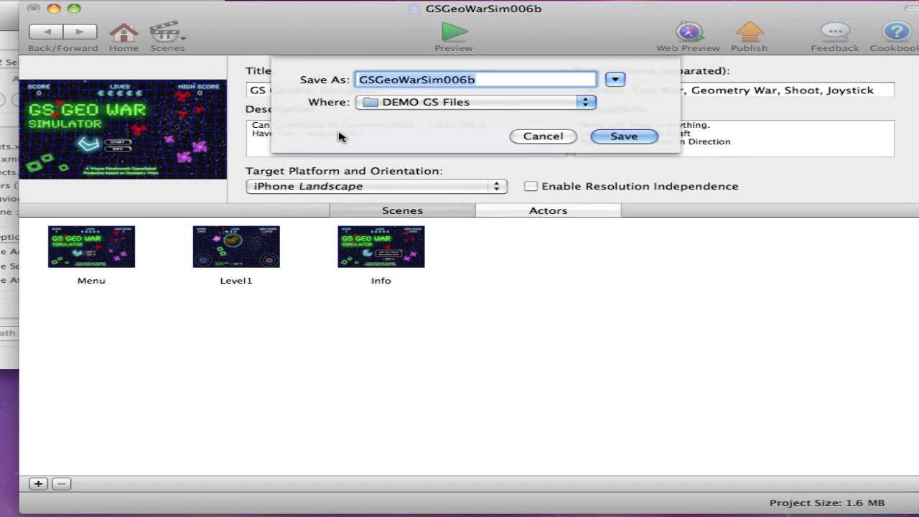
{"action": "type", "text": "_09"}
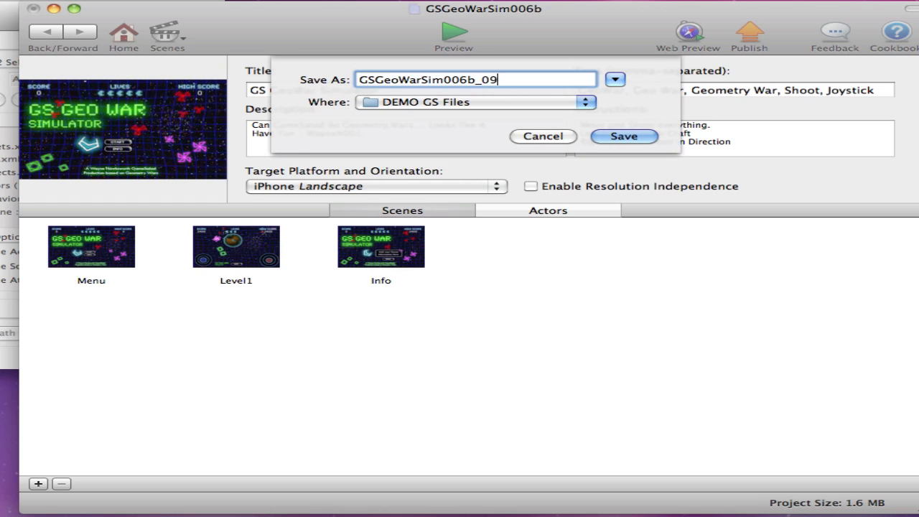
{"action": "left_click", "coordinate": [623, 136]}
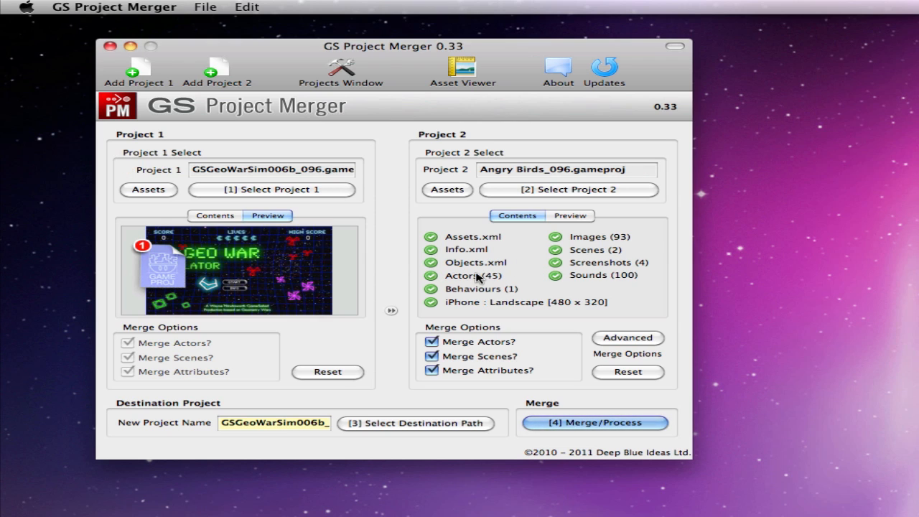
Preview Angry Birds as project 2, merge it with Geo War Simulator and open the result in GameSalad
{"action": "left_click", "coordinate": [569, 215]}
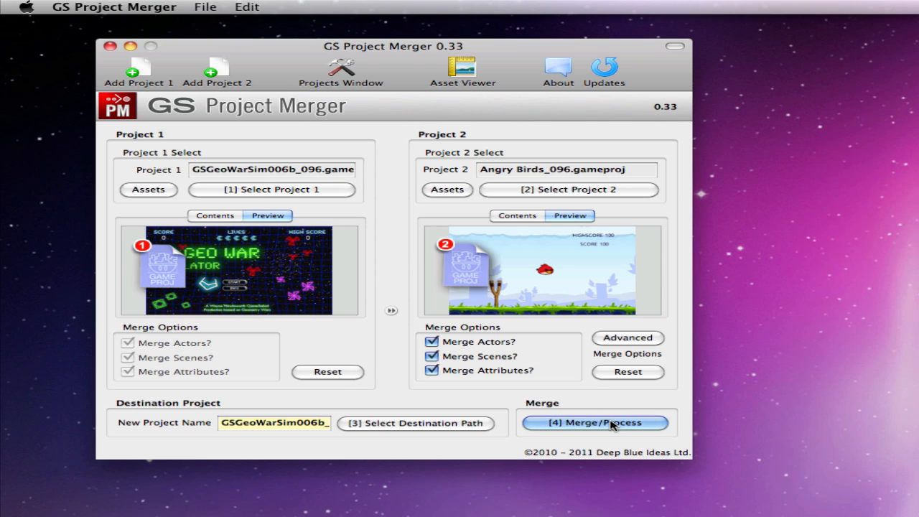
{"action": "left_click", "coordinate": [595, 422]}
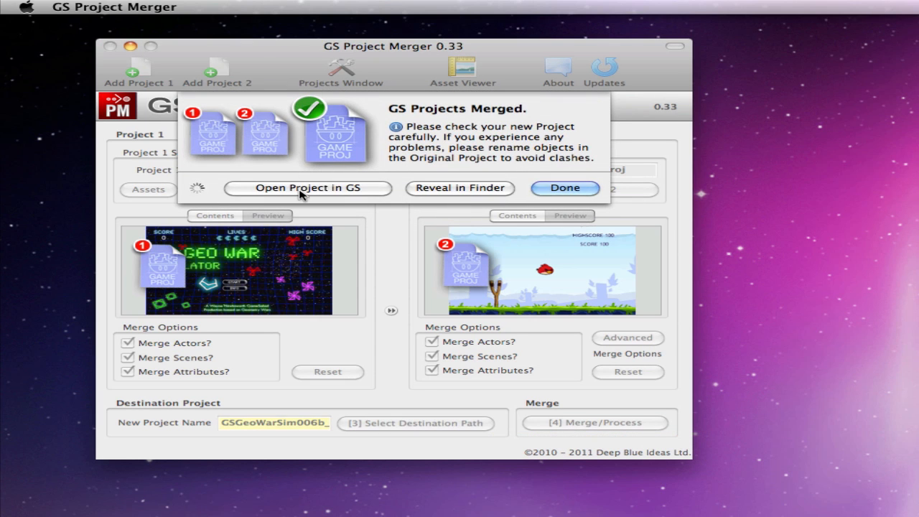
{"action": "left_click", "coordinate": [307, 187]}
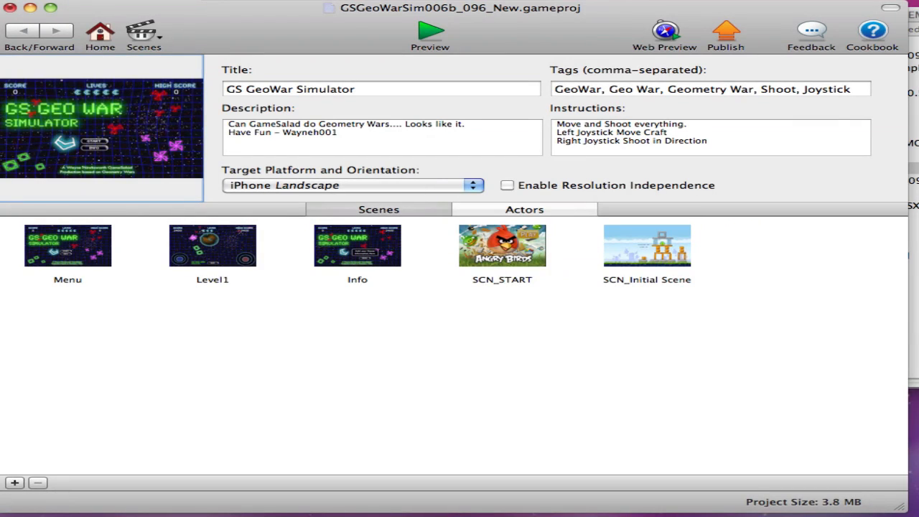
Preview the merged game, playing Geo War's Menu and starting Level1 from START
{"action": "left_click", "coordinate": [429, 31]}
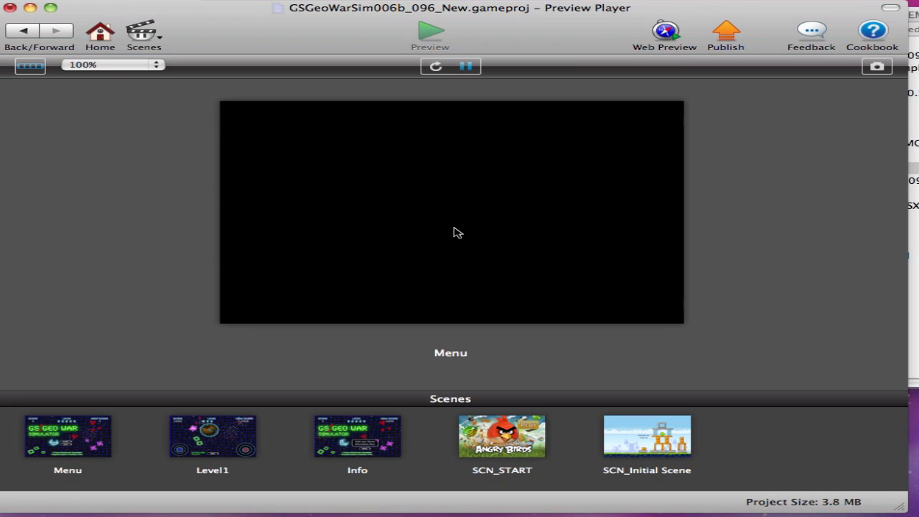
{"action": "left_click", "coordinate": [431, 32]}
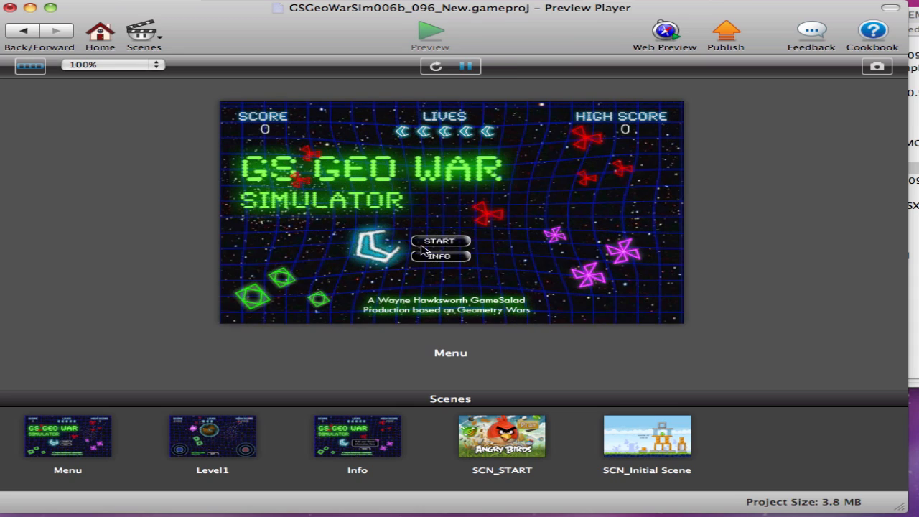
{"action": "left_click", "coordinate": [439, 241]}
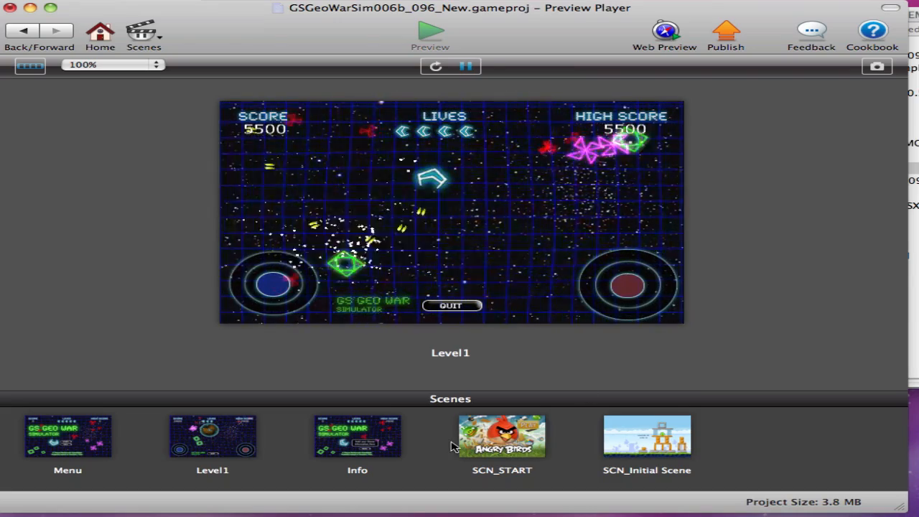
Play the Angry Birds SCN_START scene, then close the merge-complete notice in GS Project Merger
{"action": "left_click", "coordinate": [502, 436]}
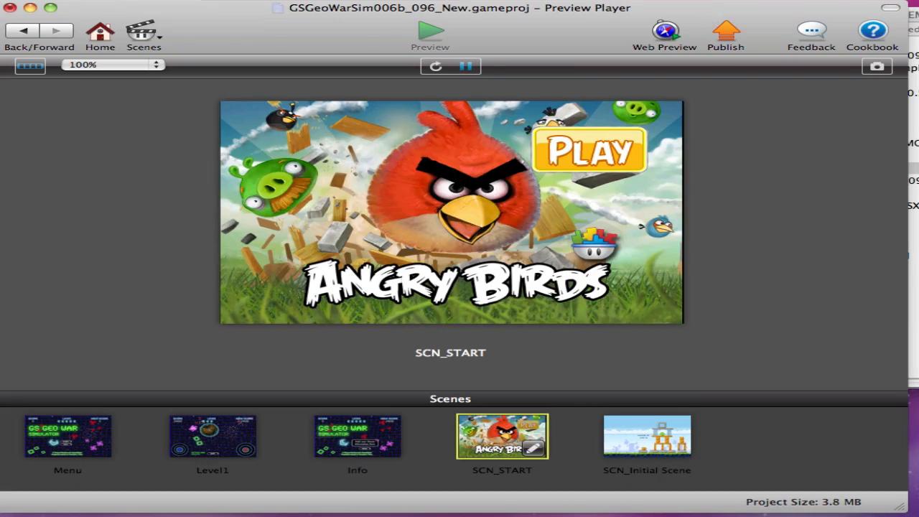
{"action": "left_click", "coordinate": [646, 436]}
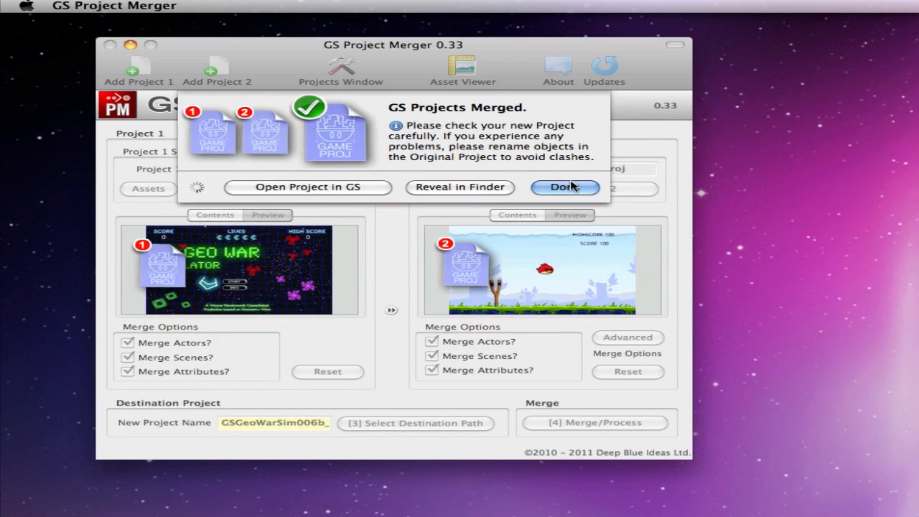
{"action": "left_click", "coordinate": [565, 187]}
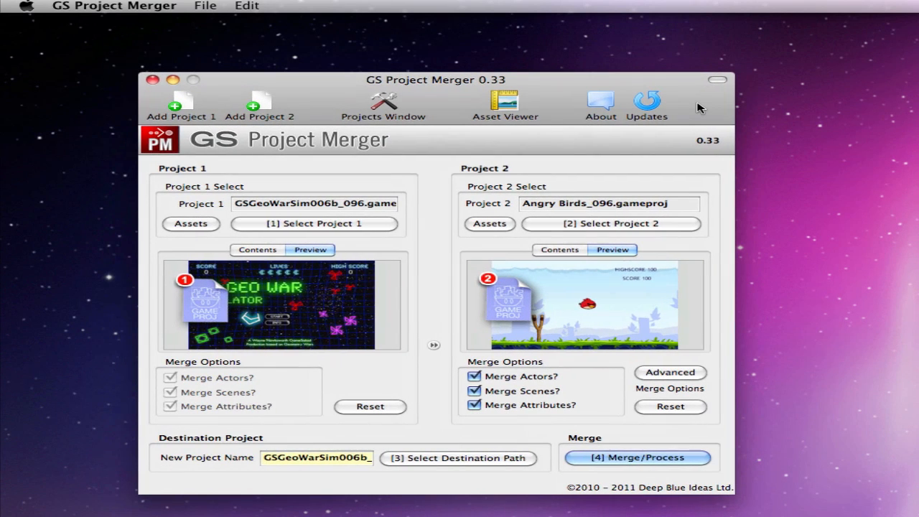